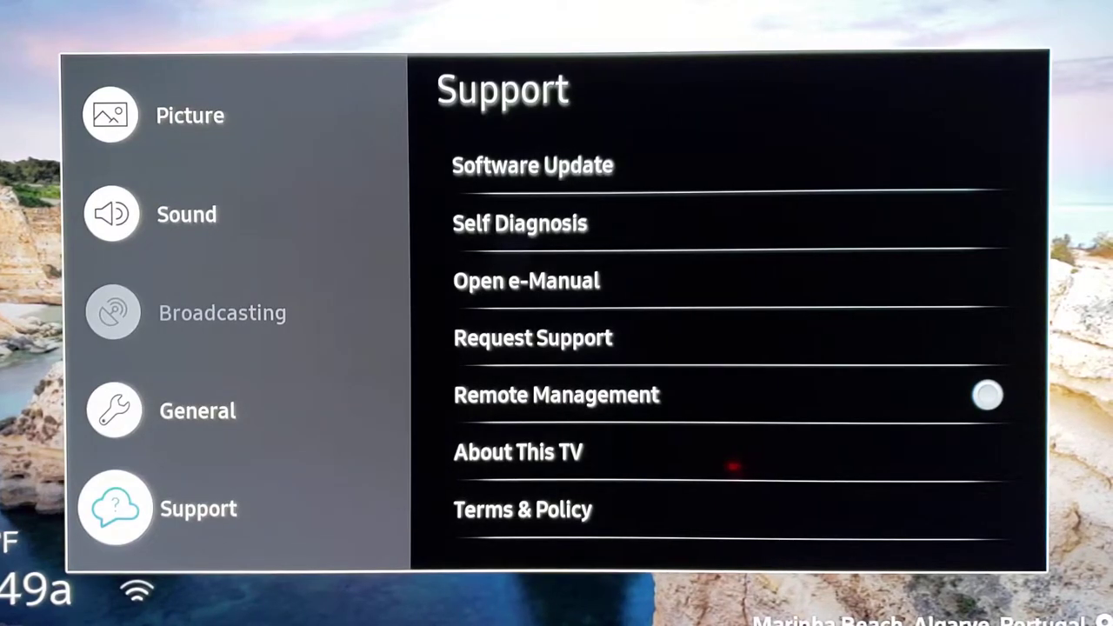
Run Software Update > Update Now and accept the 'Latest Version' message
left_click(533, 165)
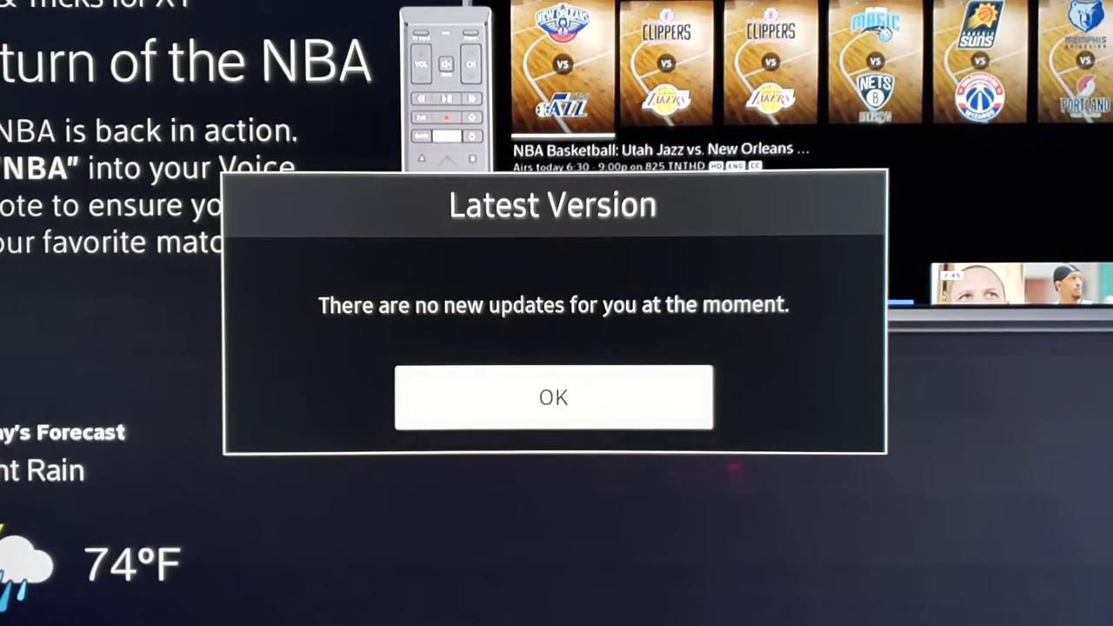
left_click(553, 396)
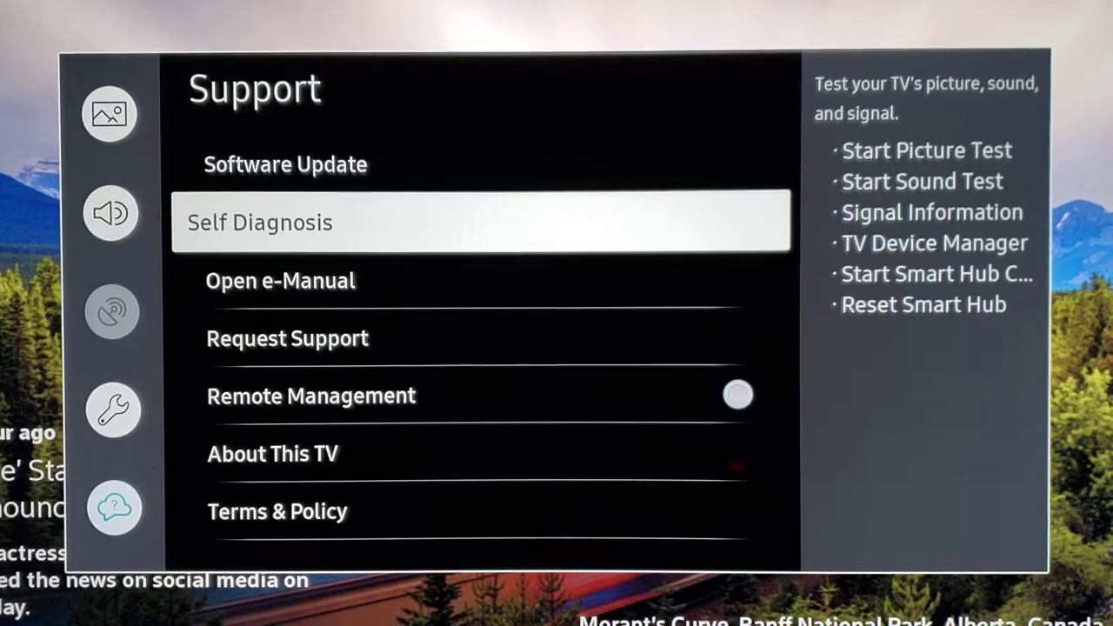
Go to Self Diagnosis and launch TV Device Manager to view CPU, RAM and storage
left_click(482, 222)
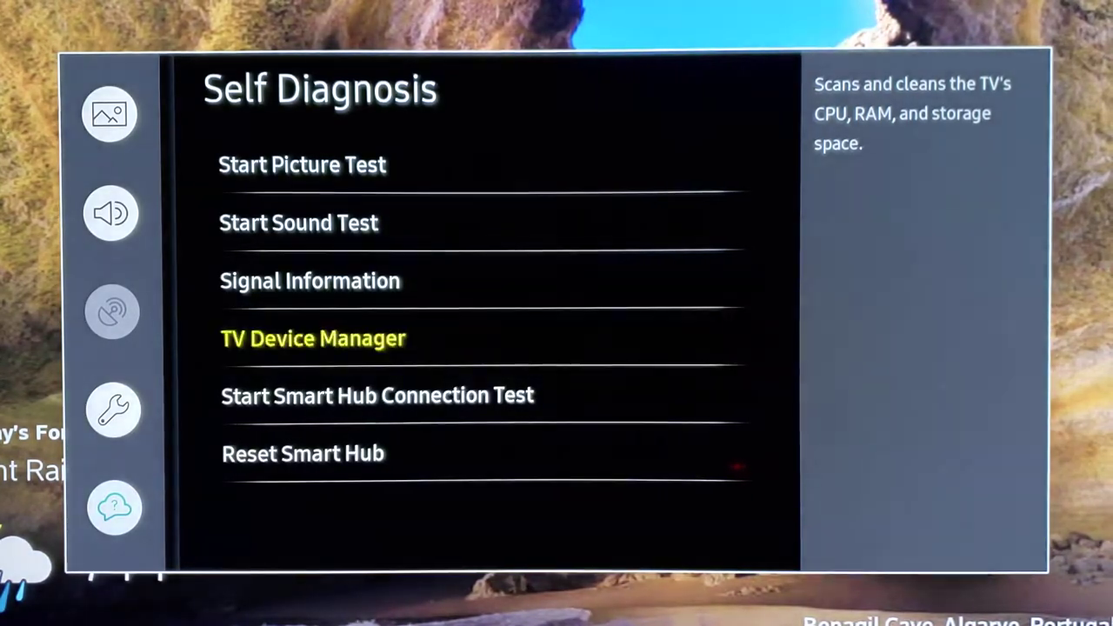
left_click(313, 339)
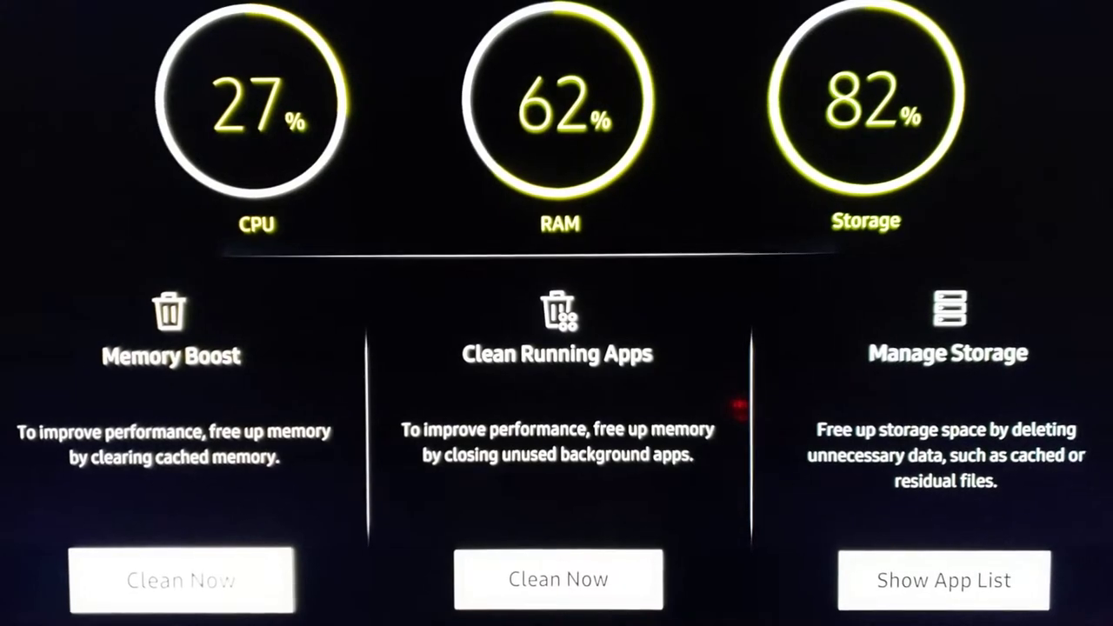
Run Memory Boost's Clean Now, bringing CPU down to 6%
left_click(181, 580)
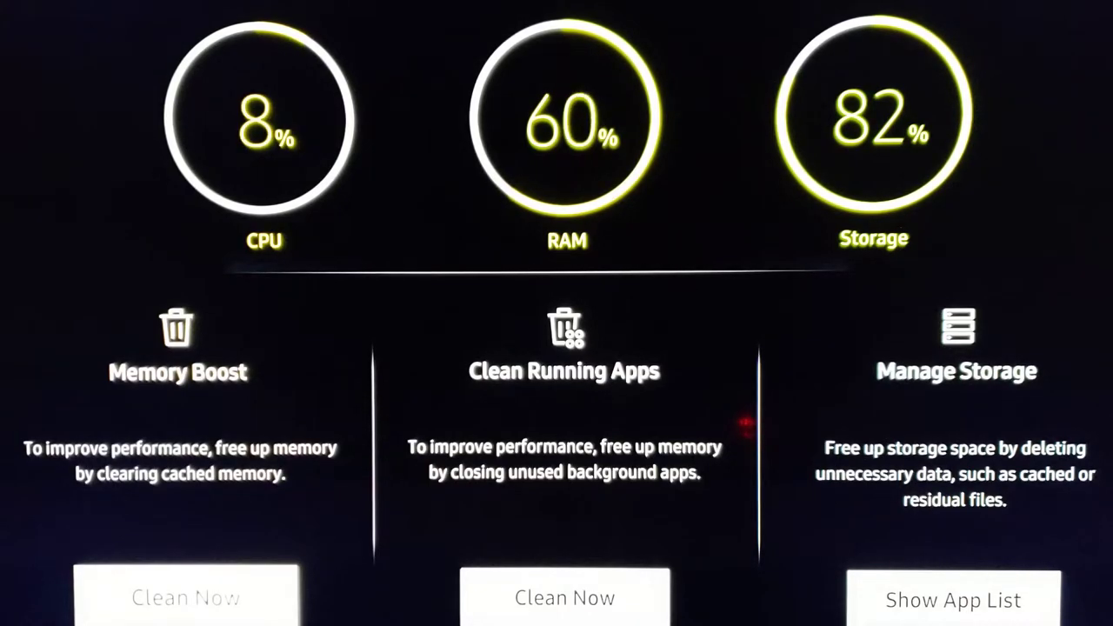
left_click(185, 597)
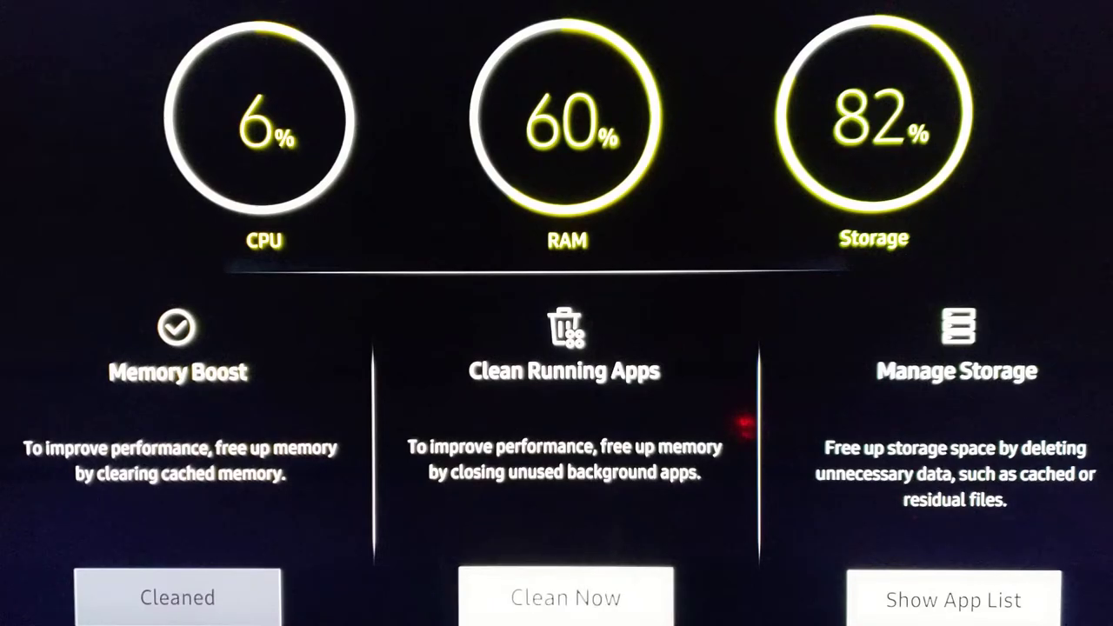
Run Clean Now under Clean Running Apps so it reads Cleaned
left_click(565, 597)
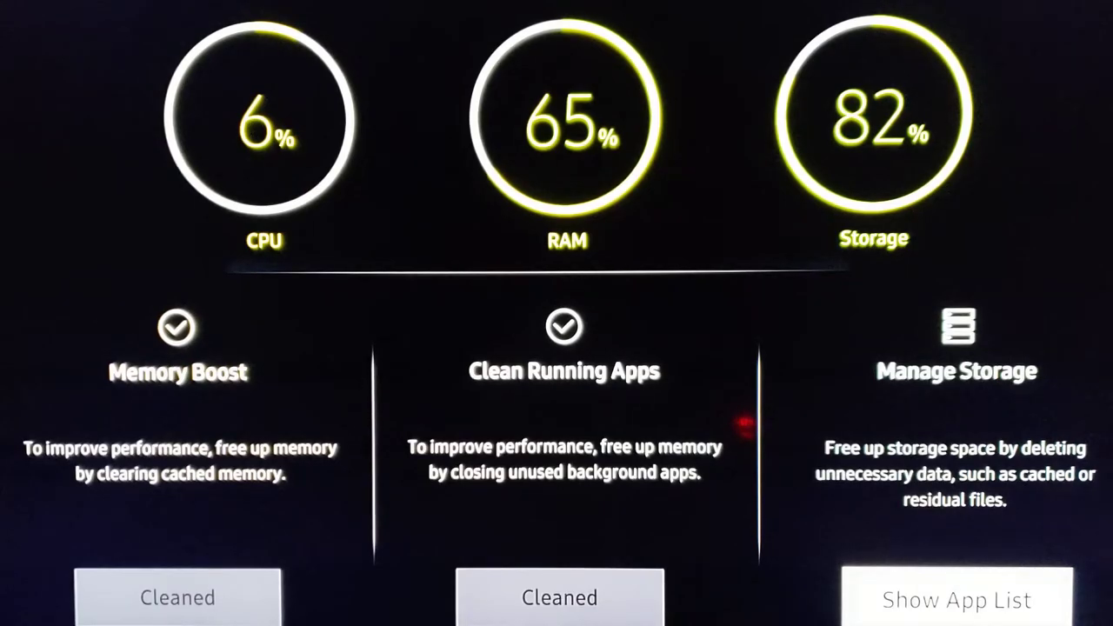
Show the app list, scroll through it, and view PBS KIDS Video's 204 KB details
left_click(956, 598)
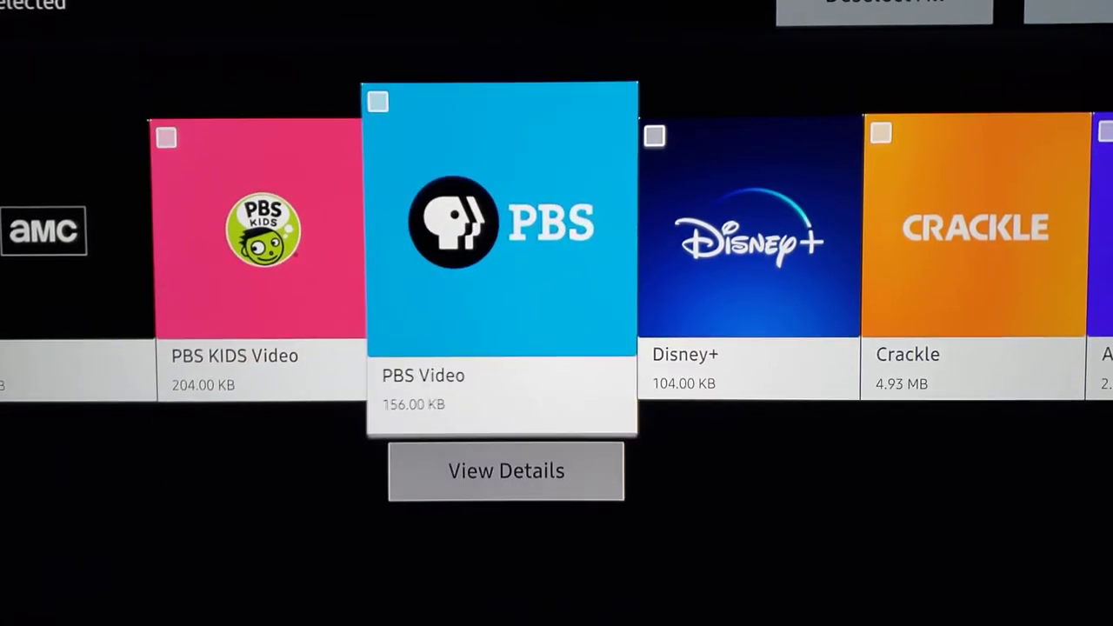
scroll("right", 3)
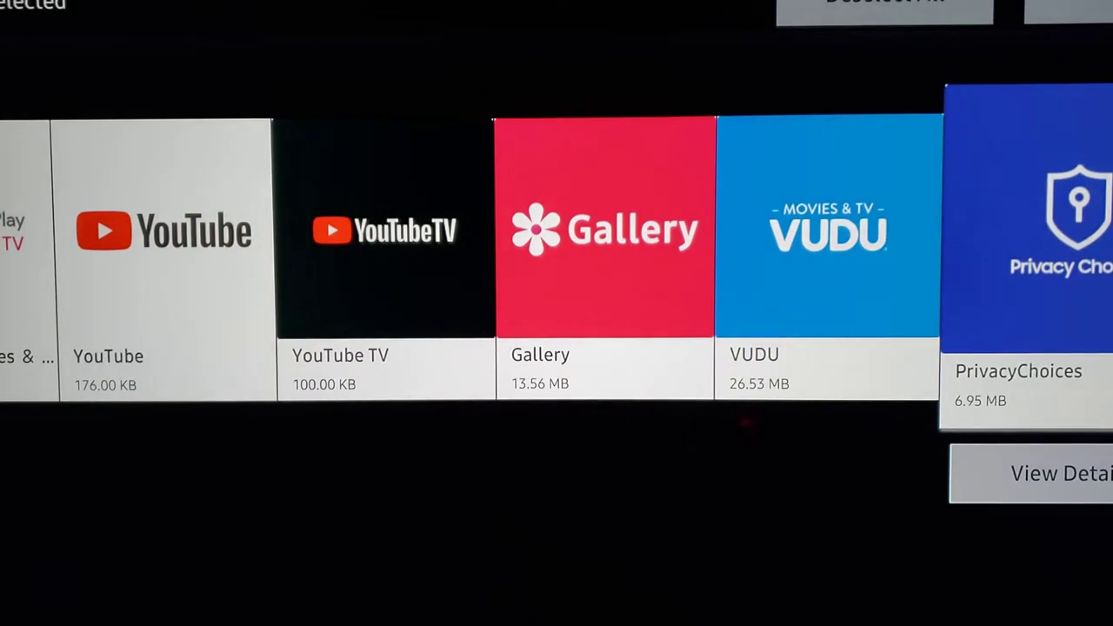
scroll("left", 3)
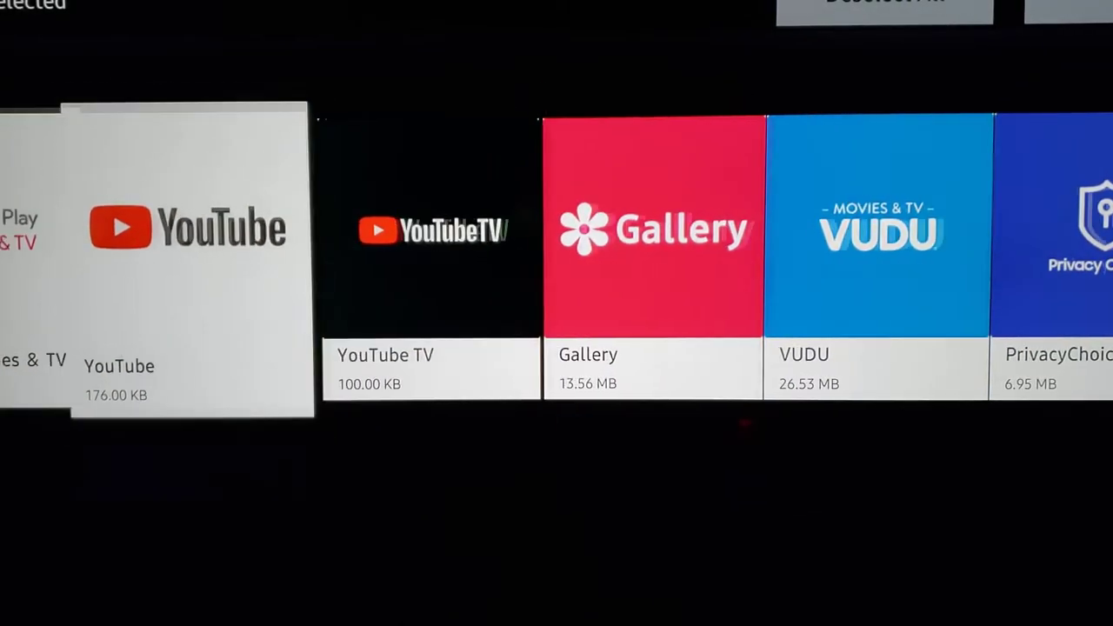
scroll("right", 3)
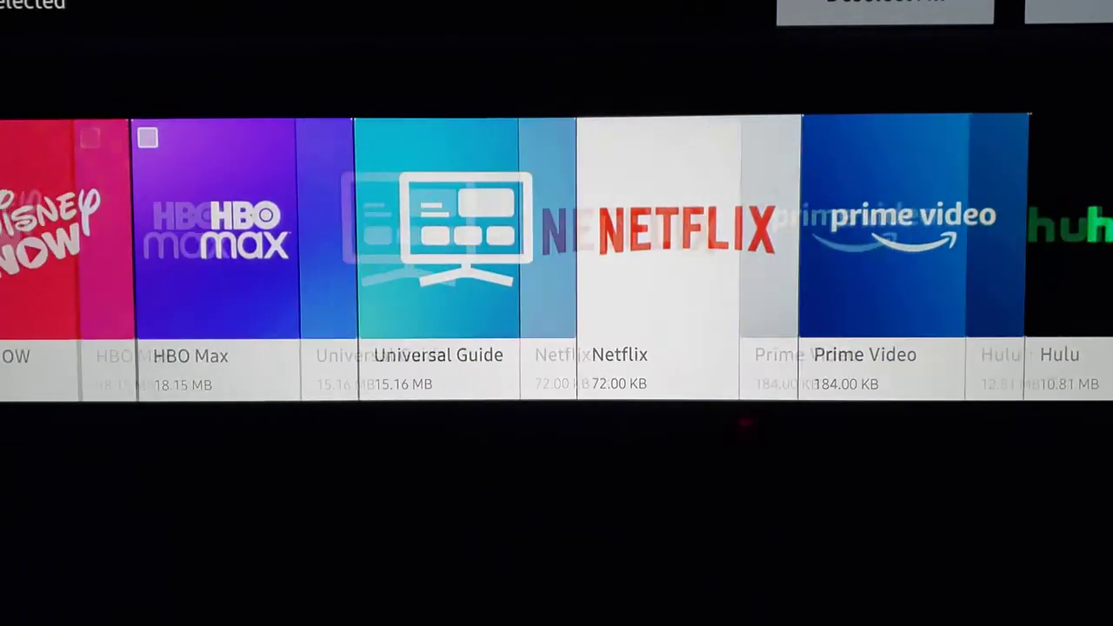
scroll("right", 3)
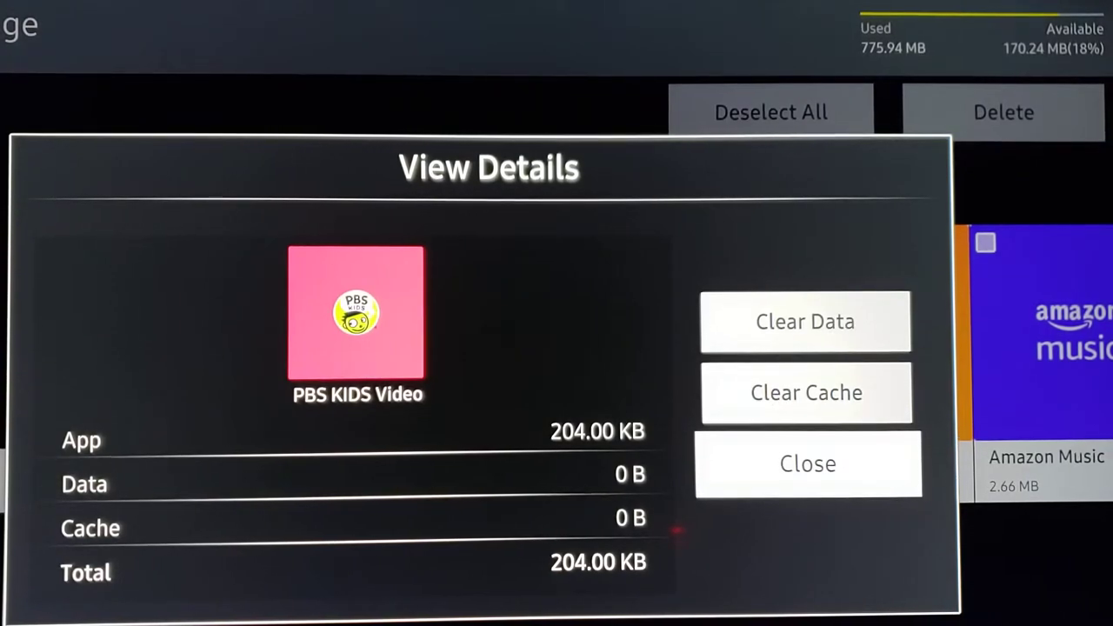
Close the details, tick PBS KIDS Video, and confirm its deletion
left_click(806, 463)
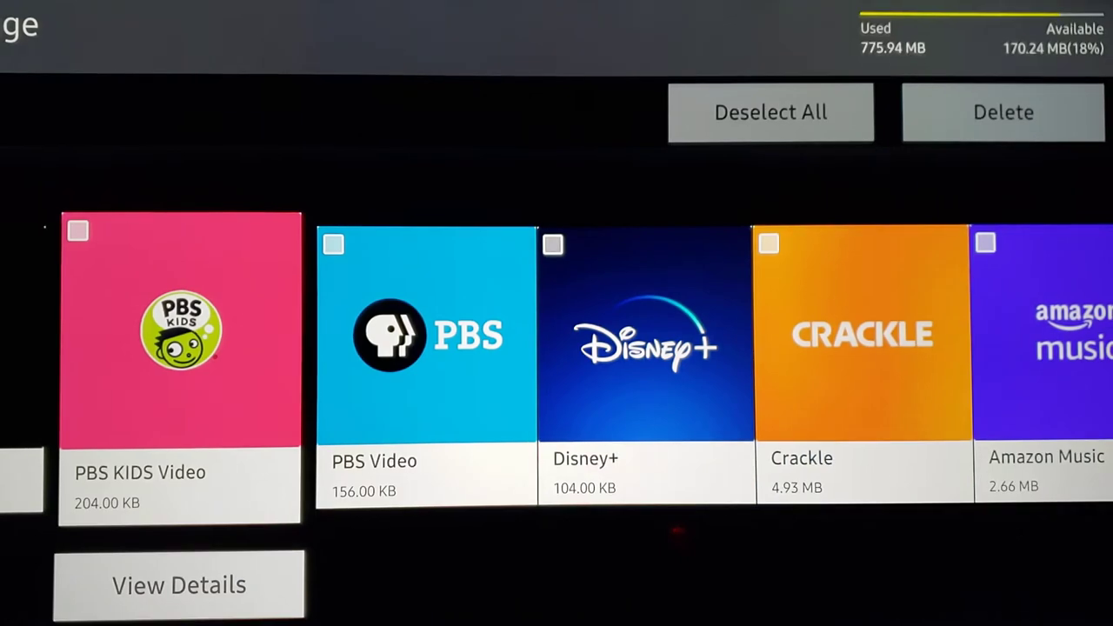
left_click(179, 584)
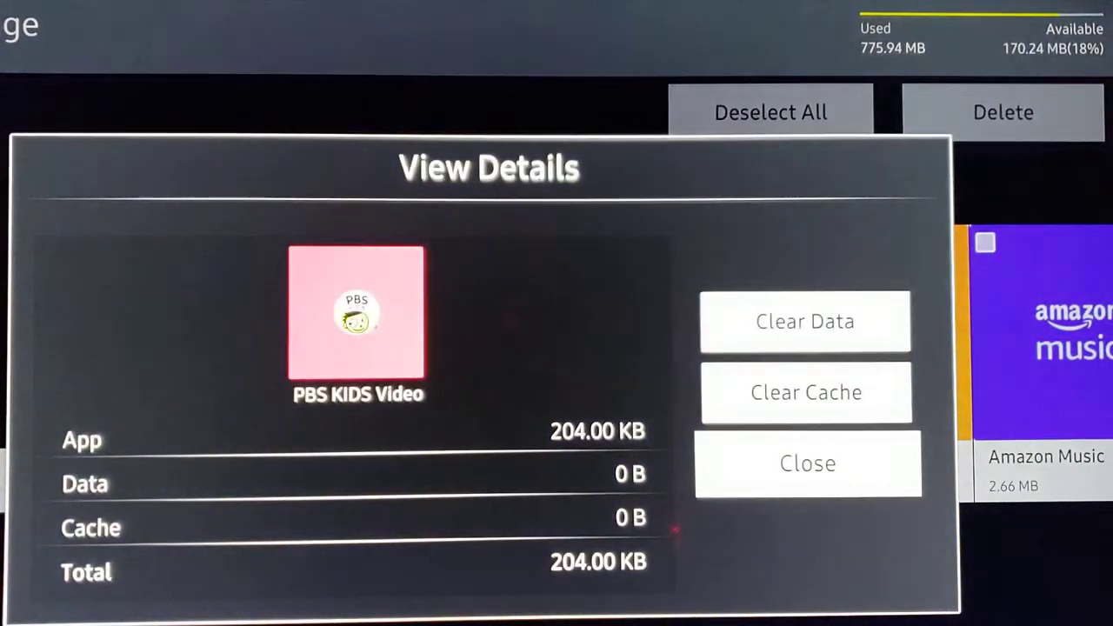
left_click(806, 462)
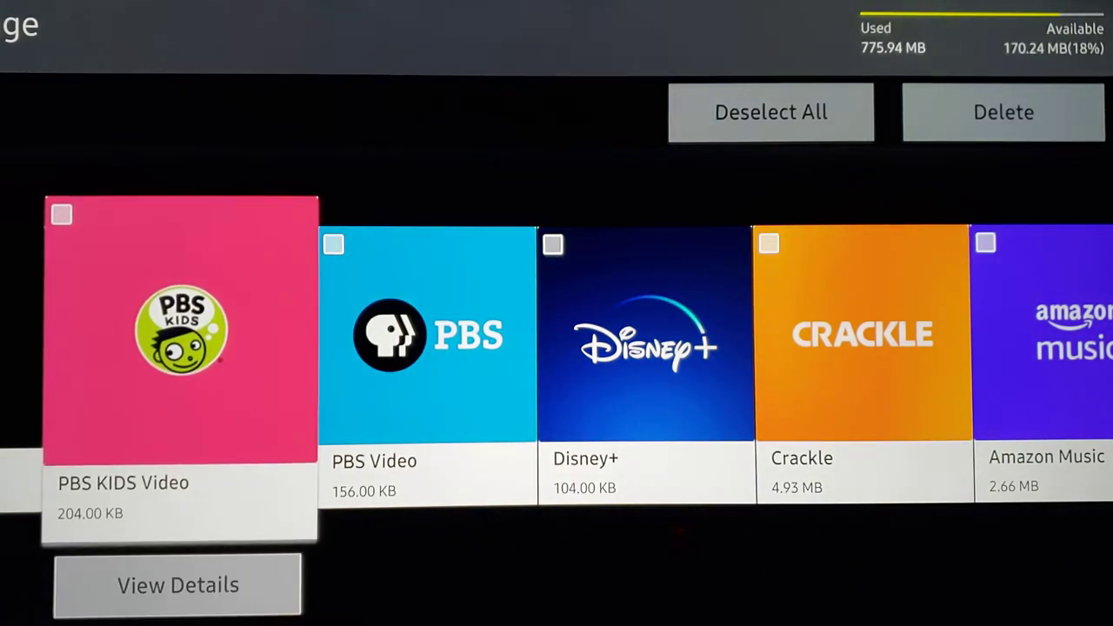
left_click(62, 215)
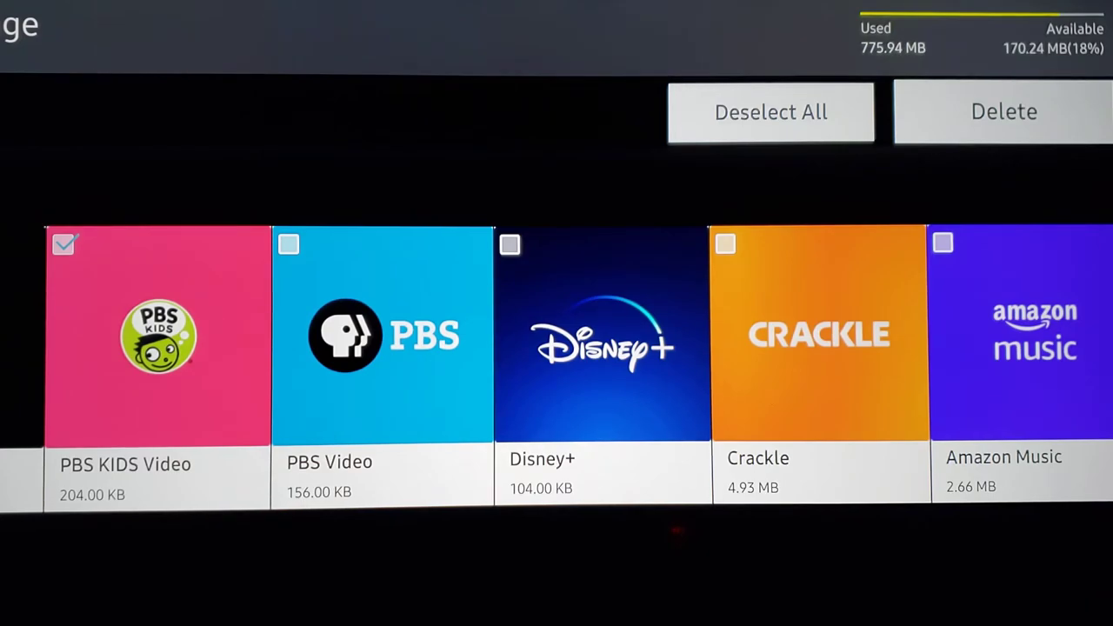
left_click(1003, 111)
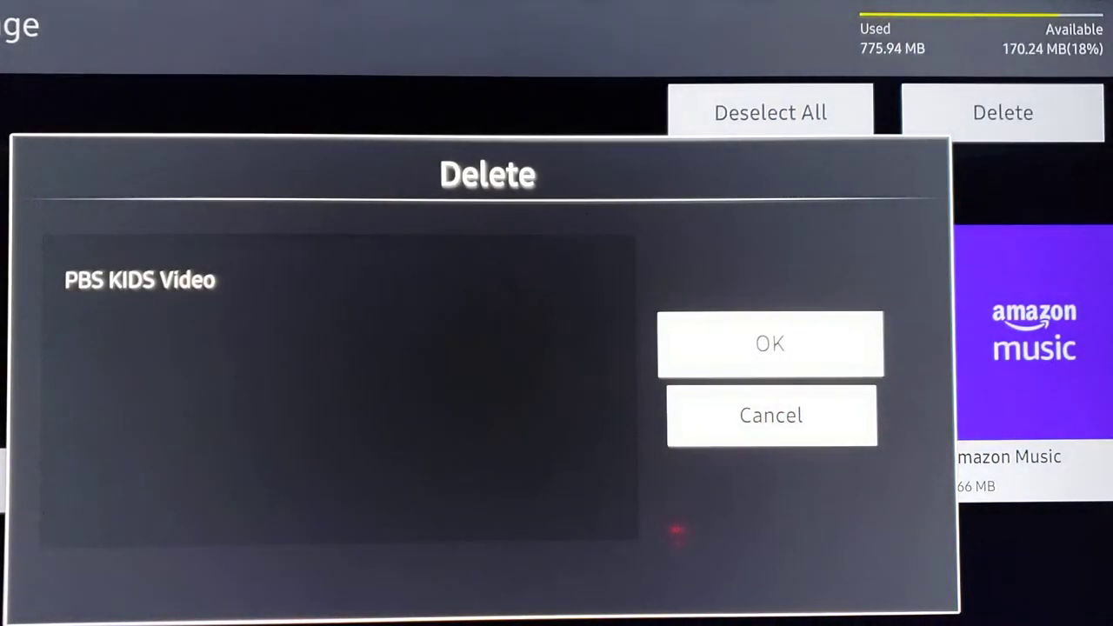
left_click(769, 343)
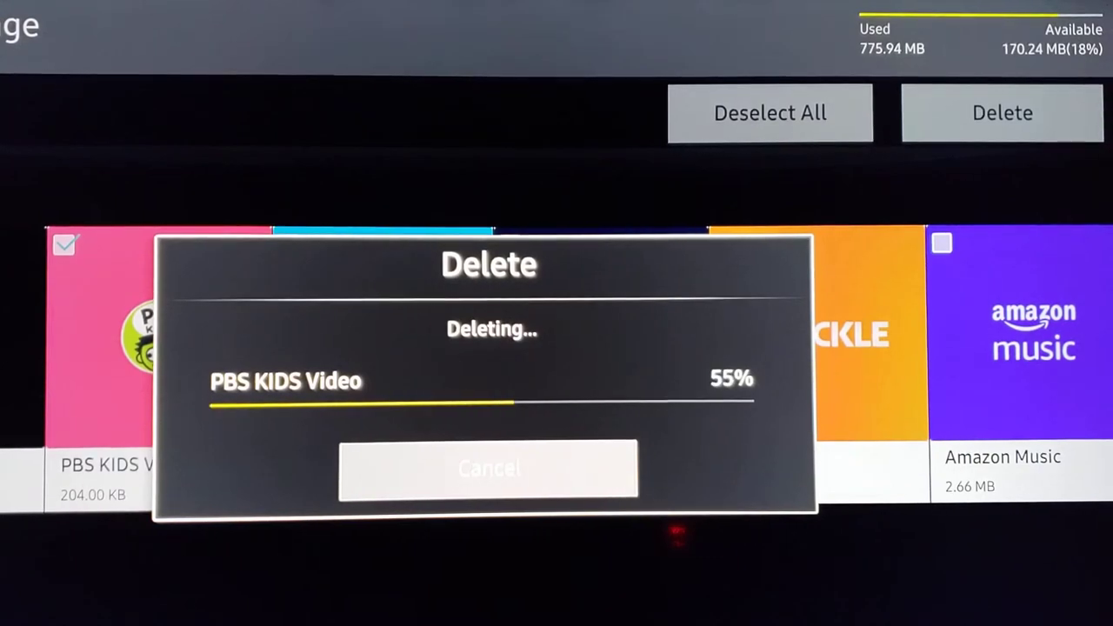